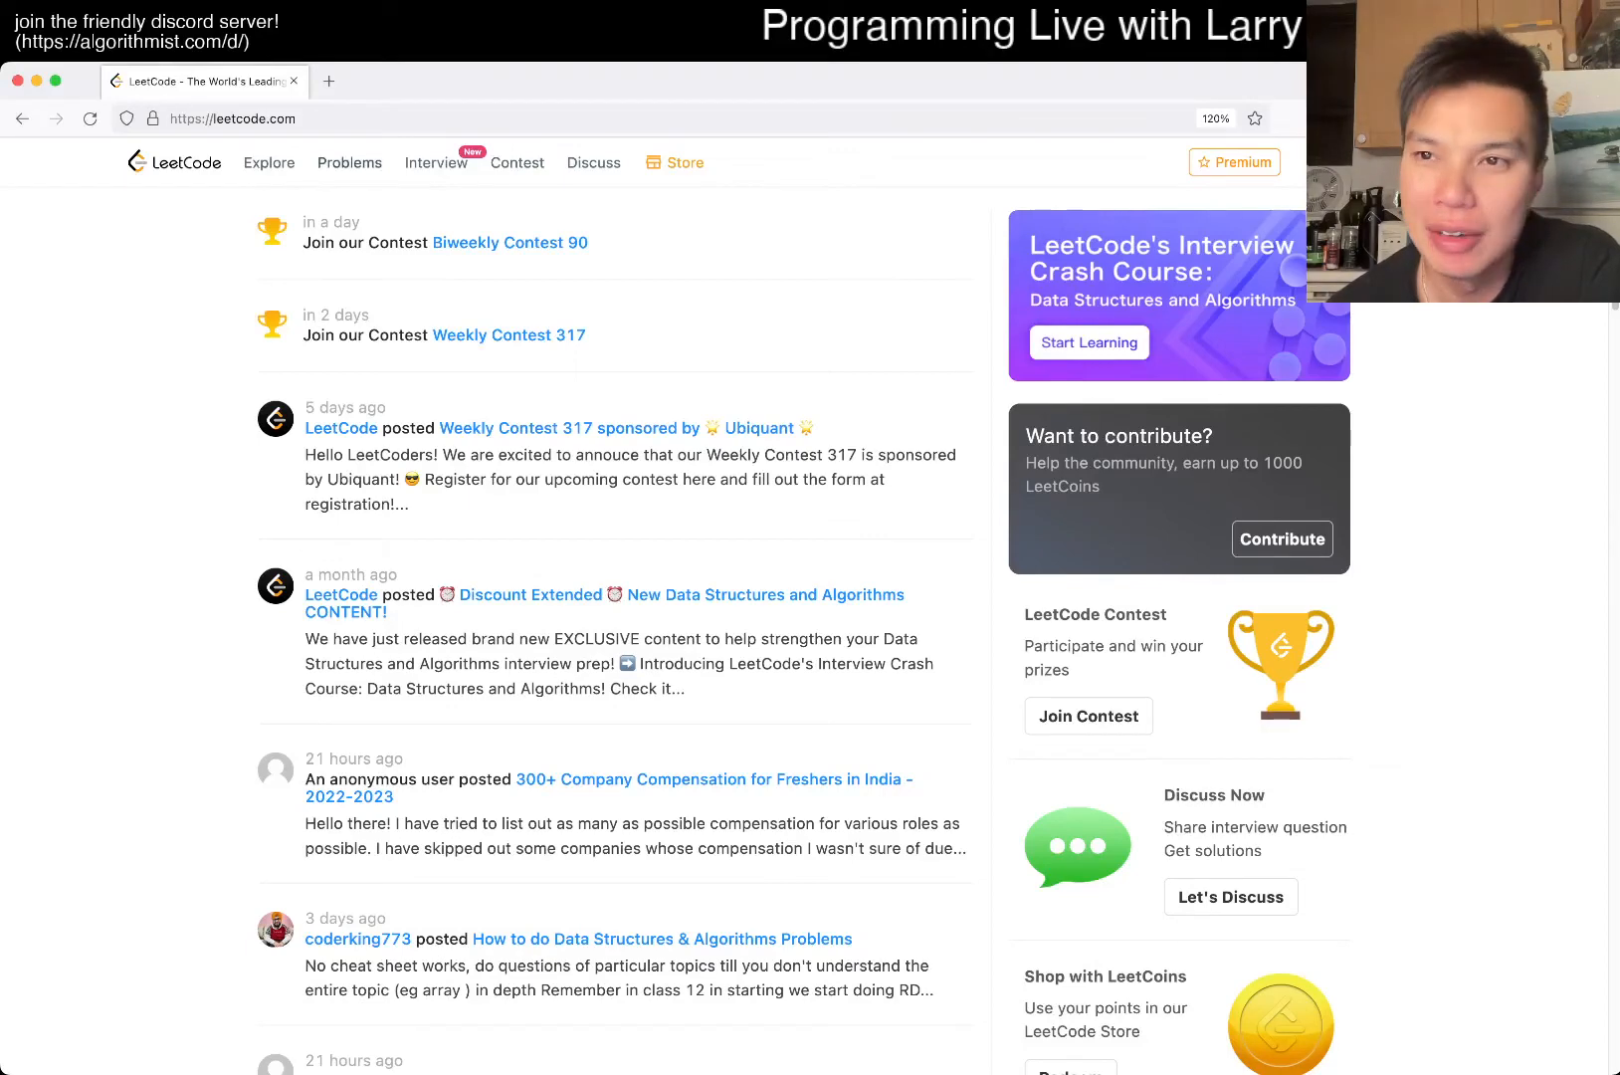
# Step: Open problem 49, Group Anagrams, in a new tab from the Problems list
pyautogui.click(349, 163)
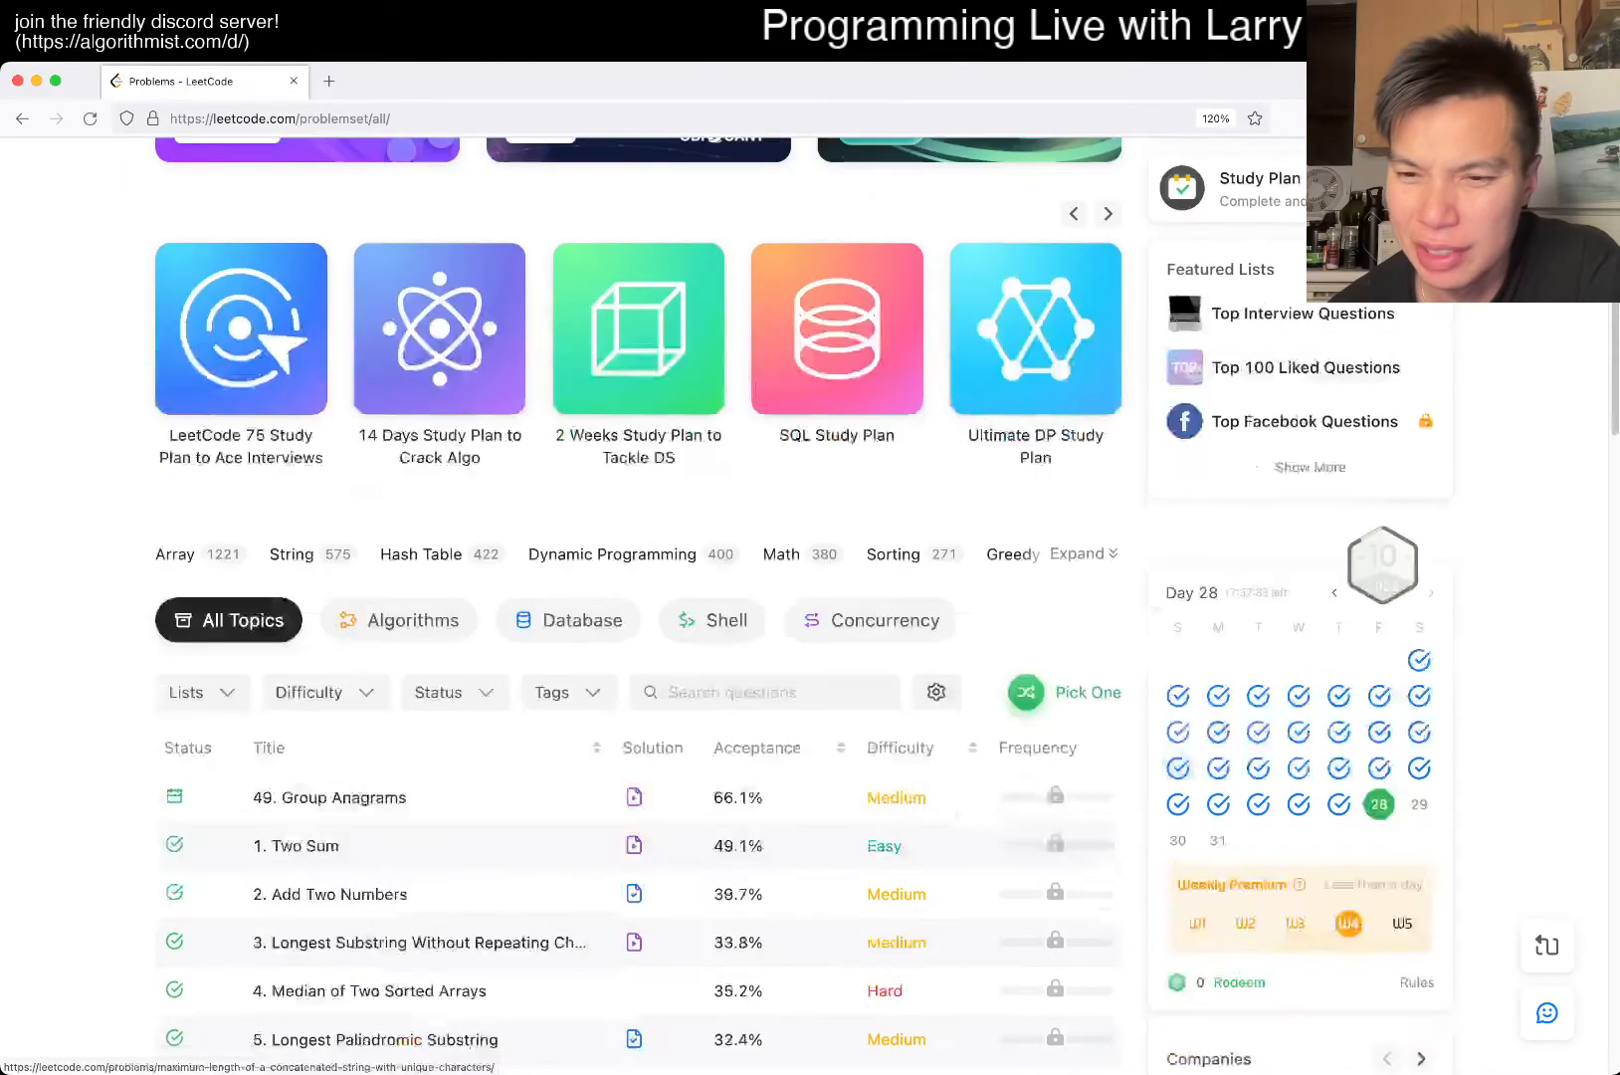
pyautogui.click(330, 797)
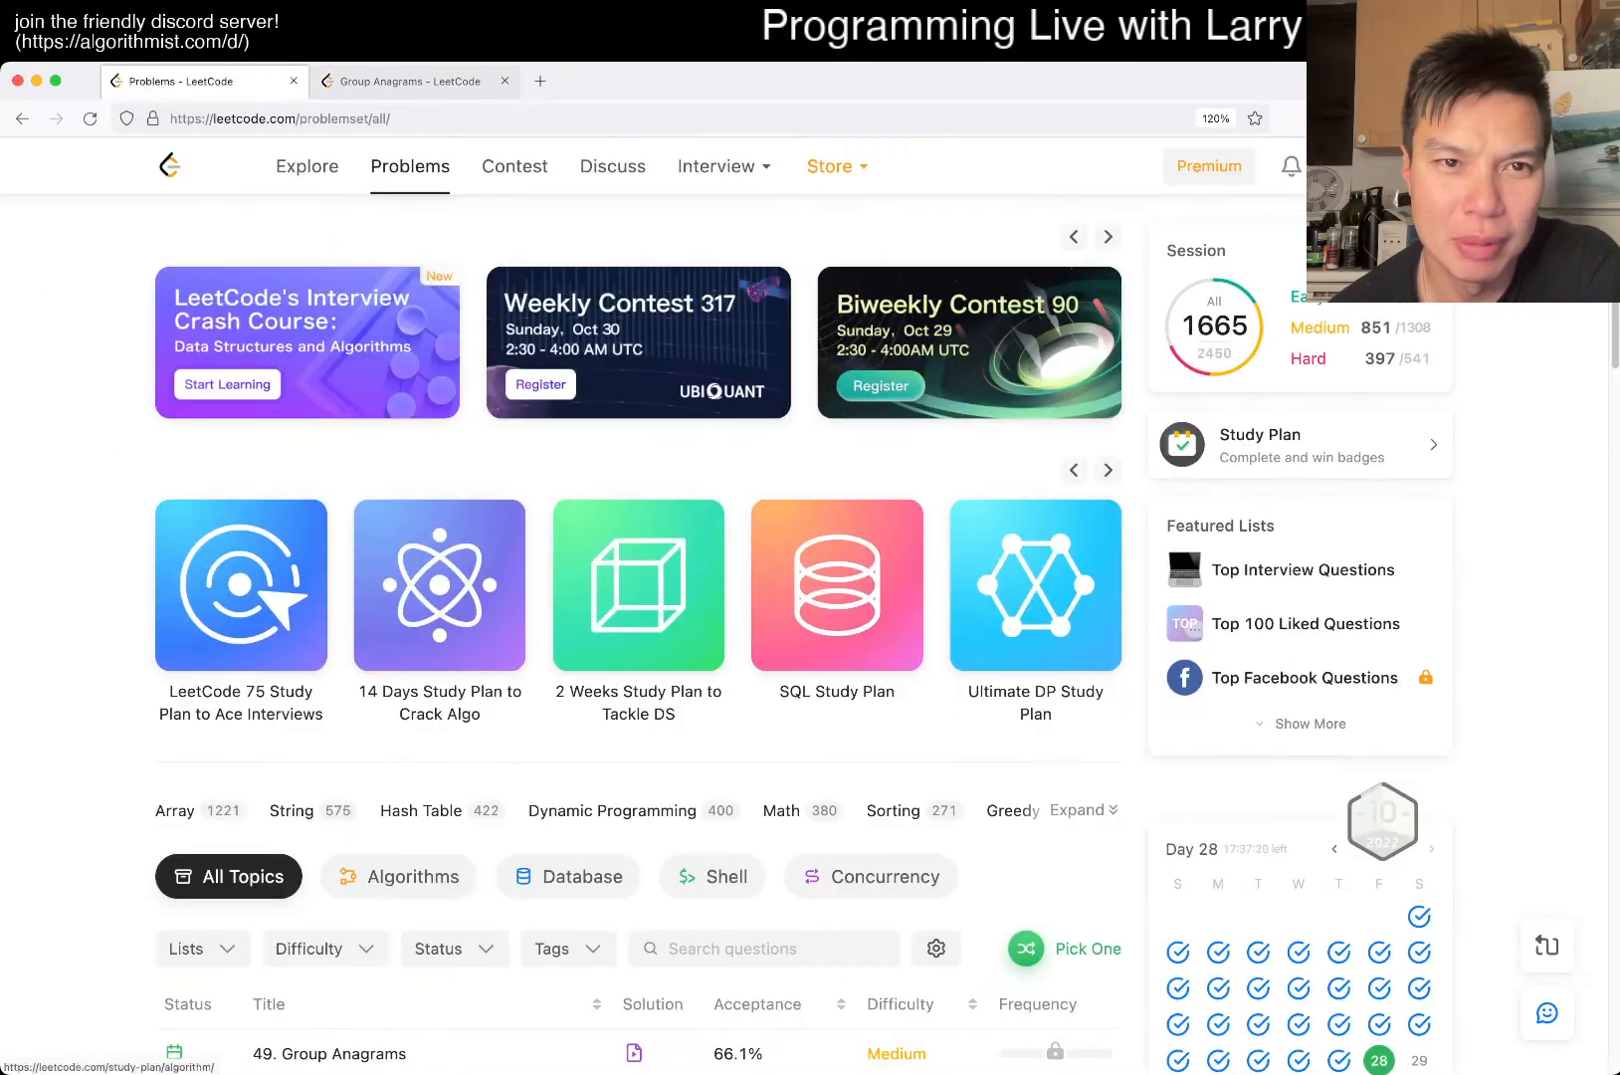
pyautogui.click(515, 166)
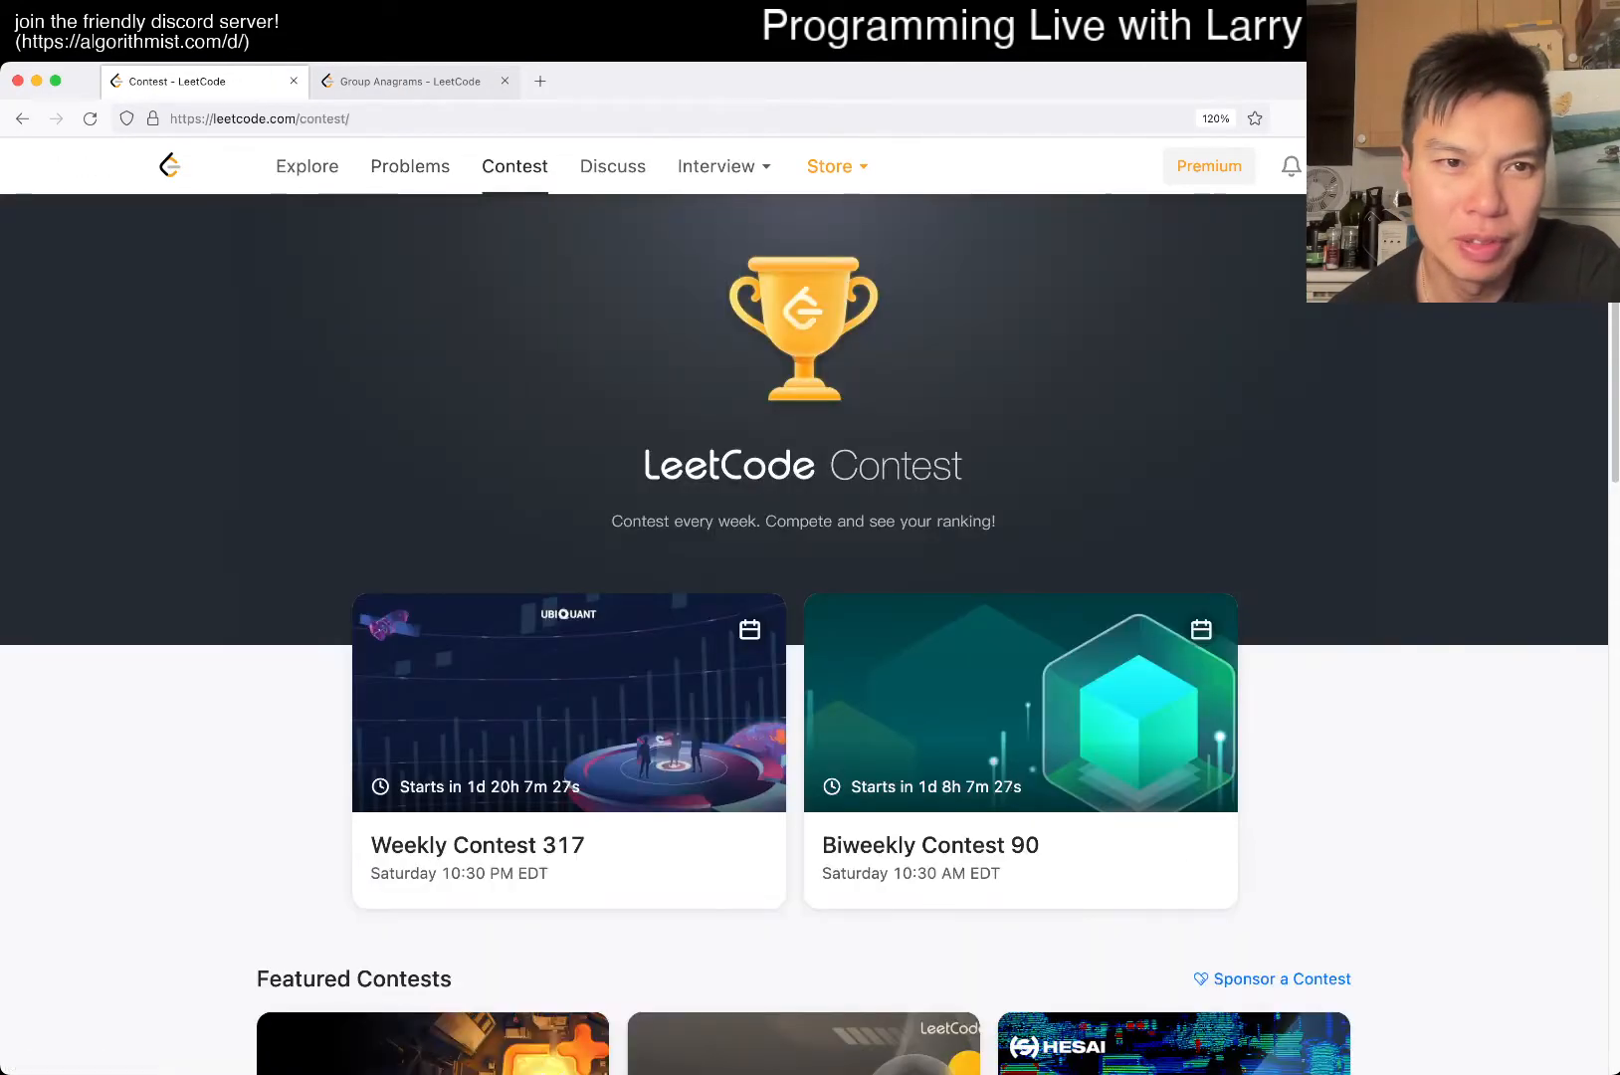
pyautogui.click(413, 82)
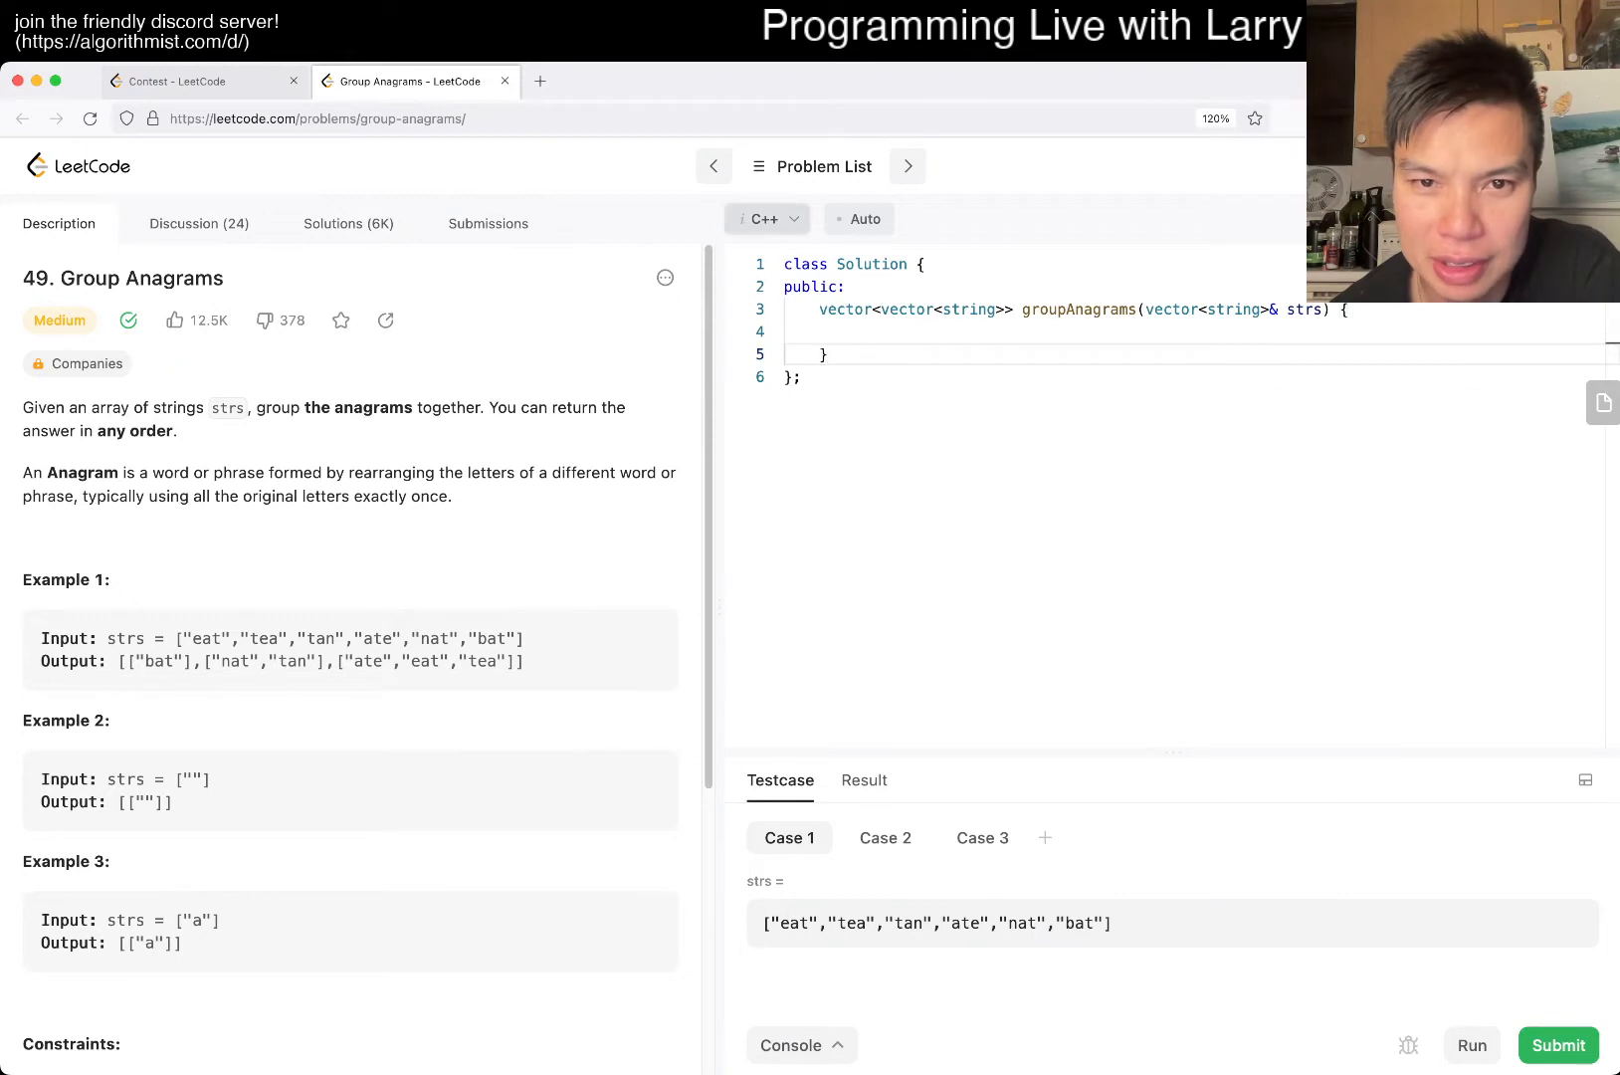
# Step: Switch the solution language from C++ to Python3
pyautogui.click(765, 219)
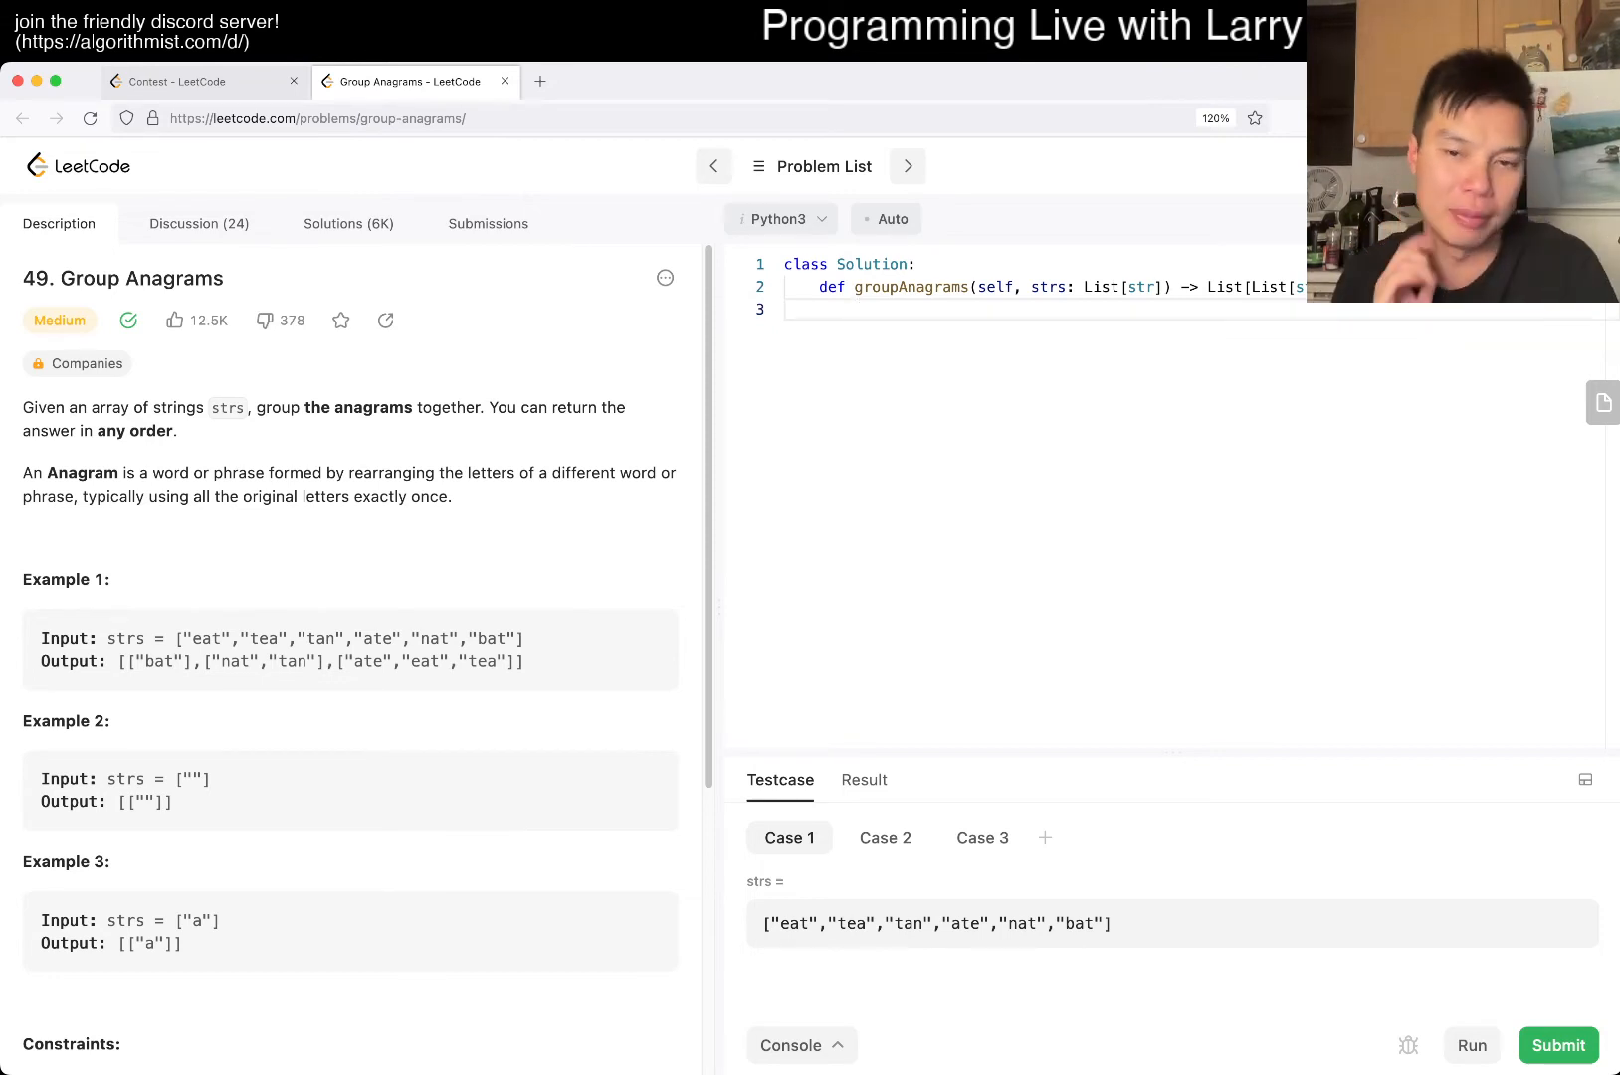
# Step: Create a collections.defaultdict and loop over each string in strs
pyautogui.write('c =')
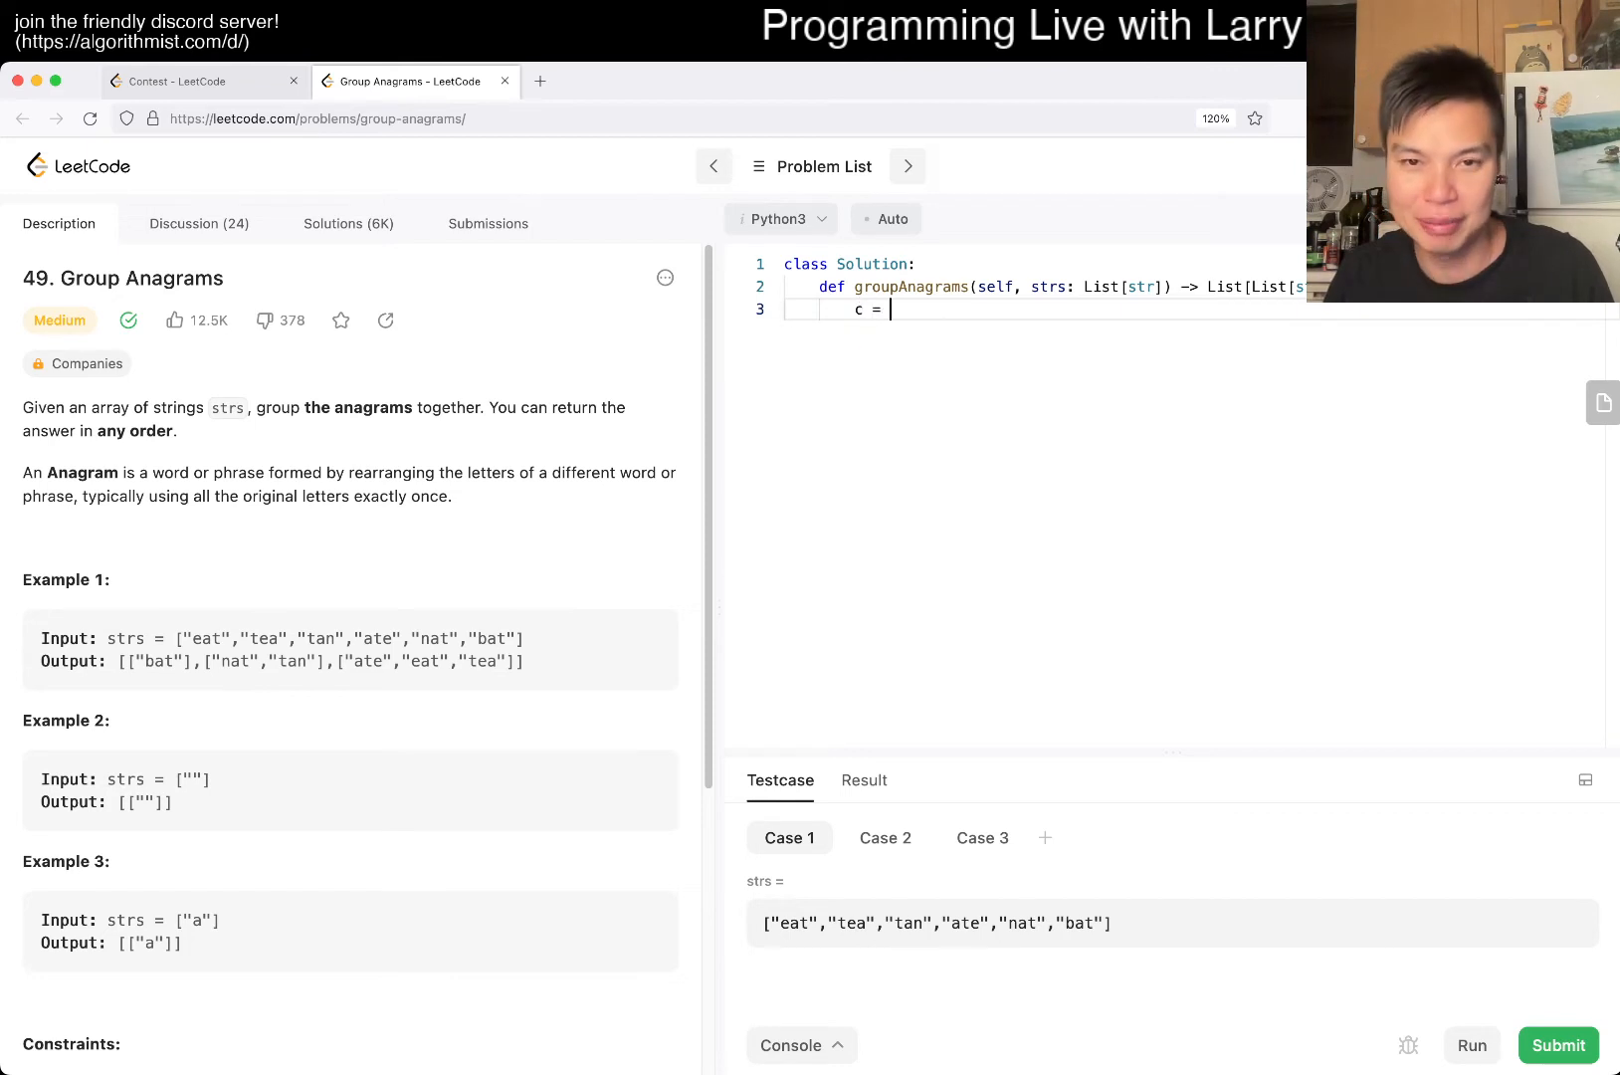
pyautogui.write('collections.Counter')
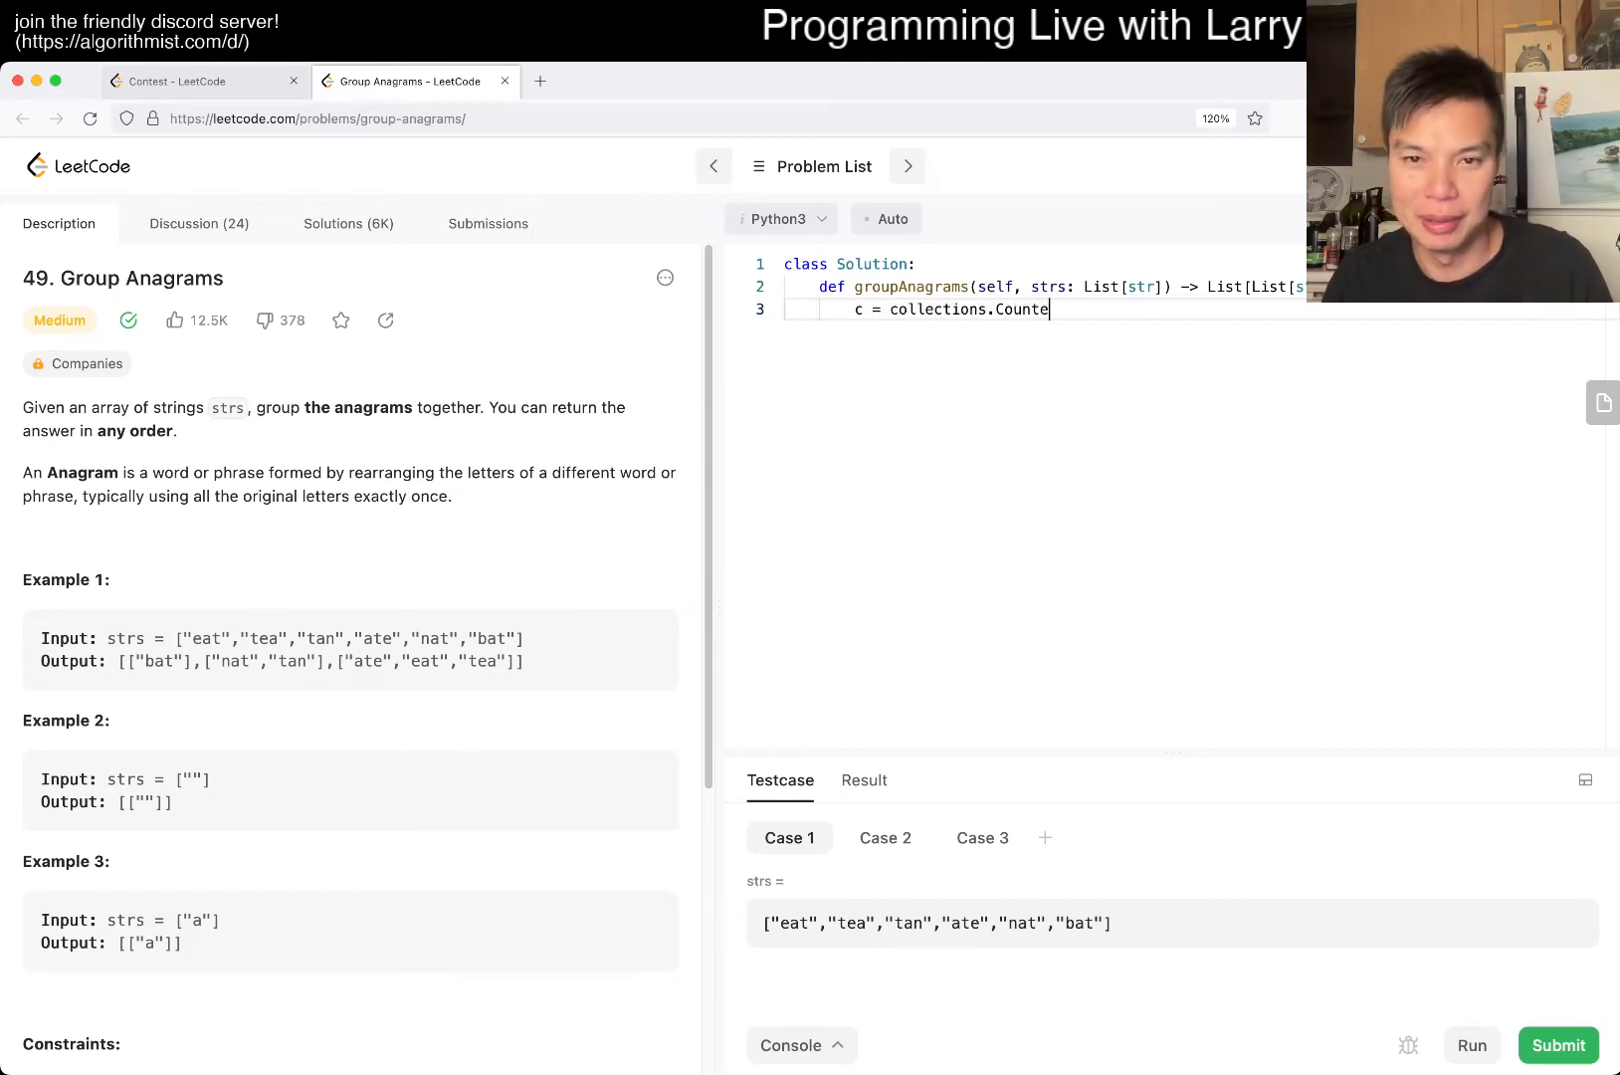
pyautogui.write('defaultdict(list')
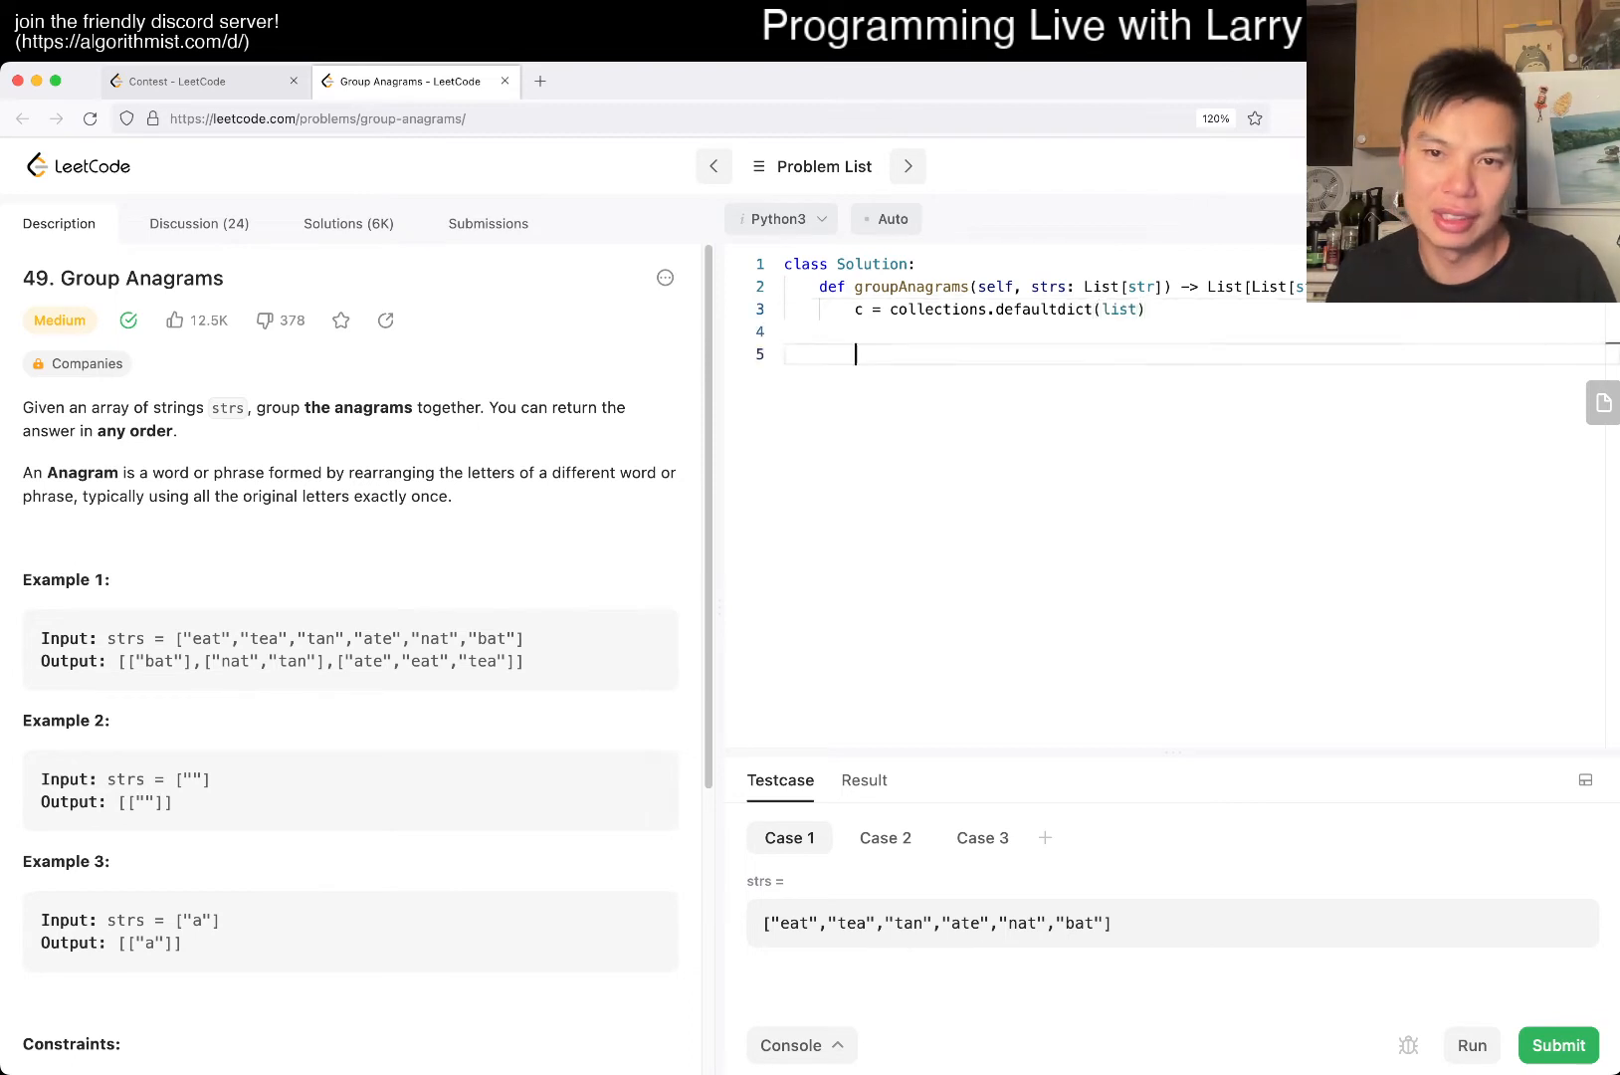
pyautogui.write('for s in strs')
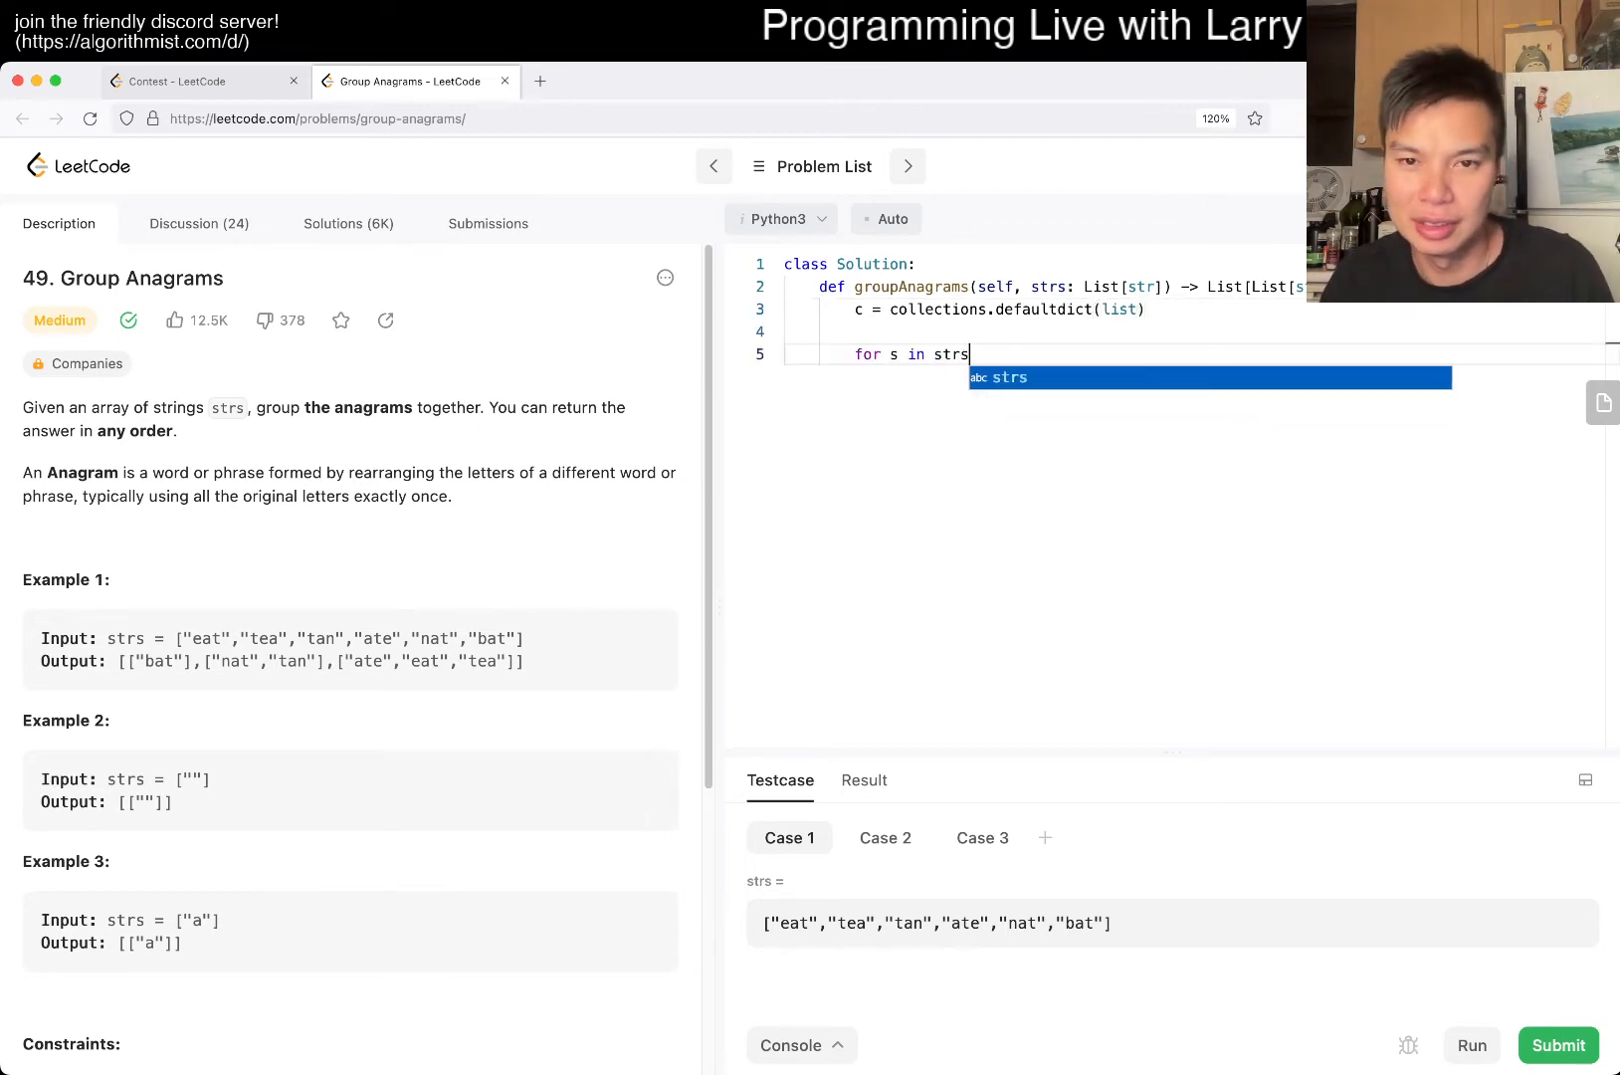
# Step: Append each string under its sorted(s) key, return c.values(), and run the code
pyautogui.write('sorted(s')
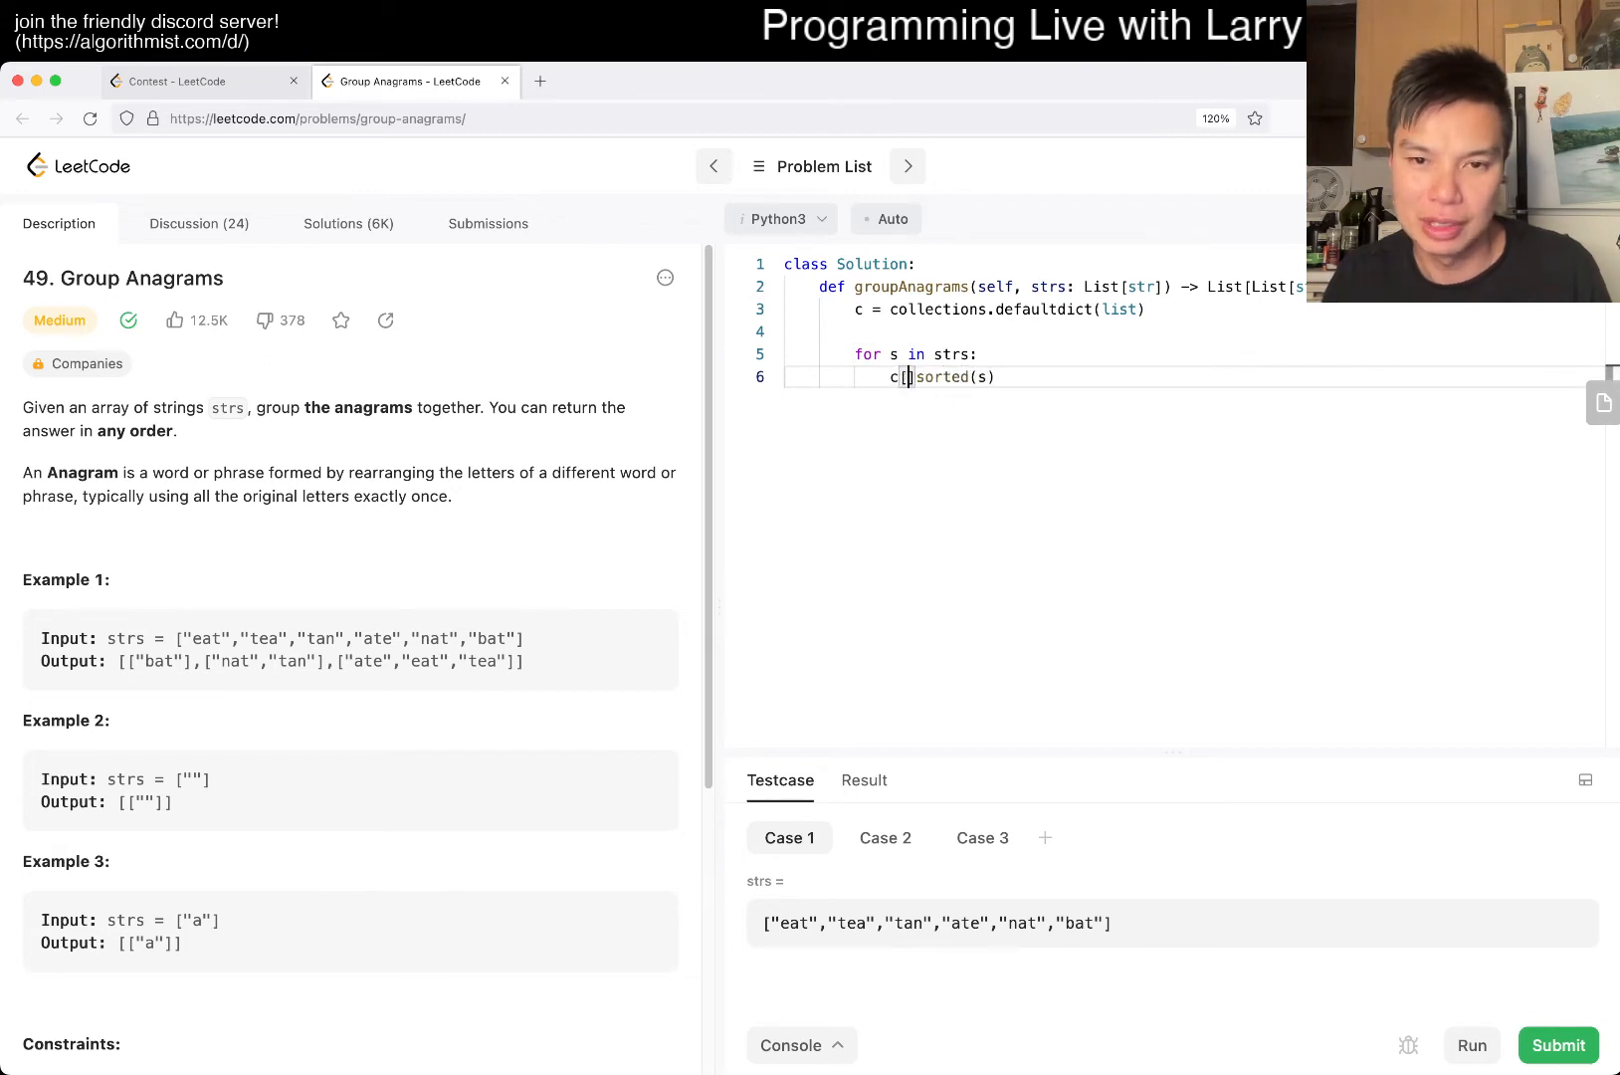
pyautogui.write(']')
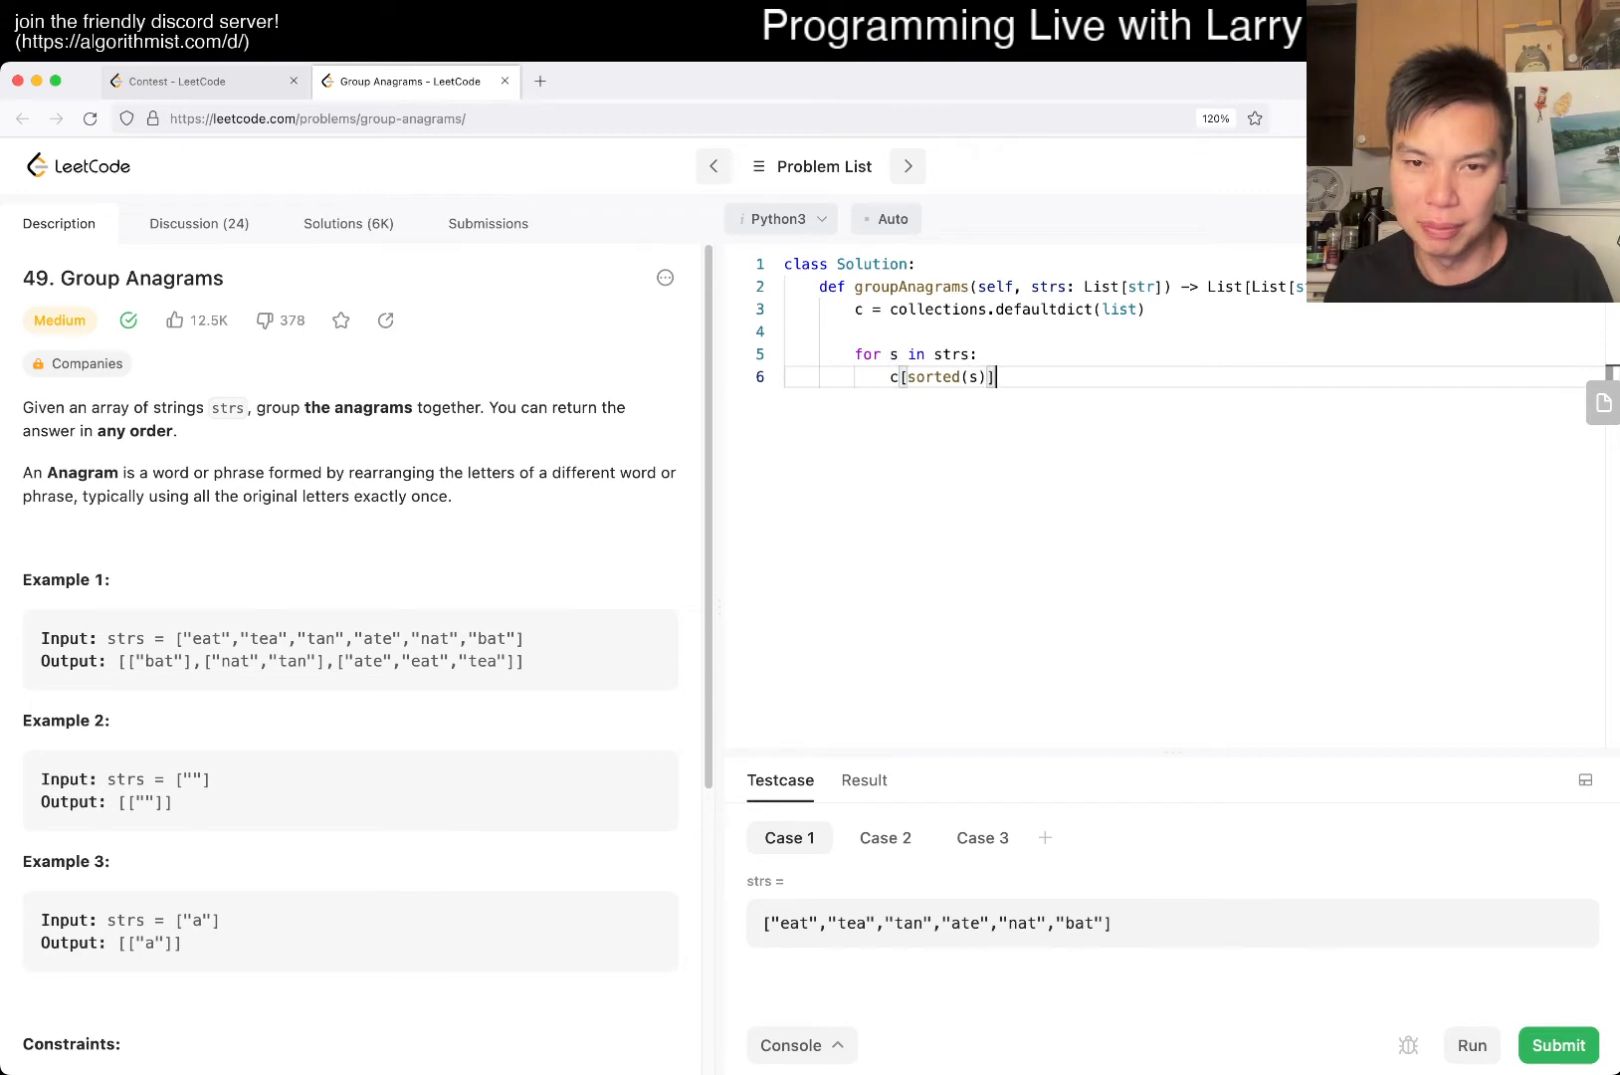
pyautogui.write('.append(s')
pyautogui.write('return c.values()')
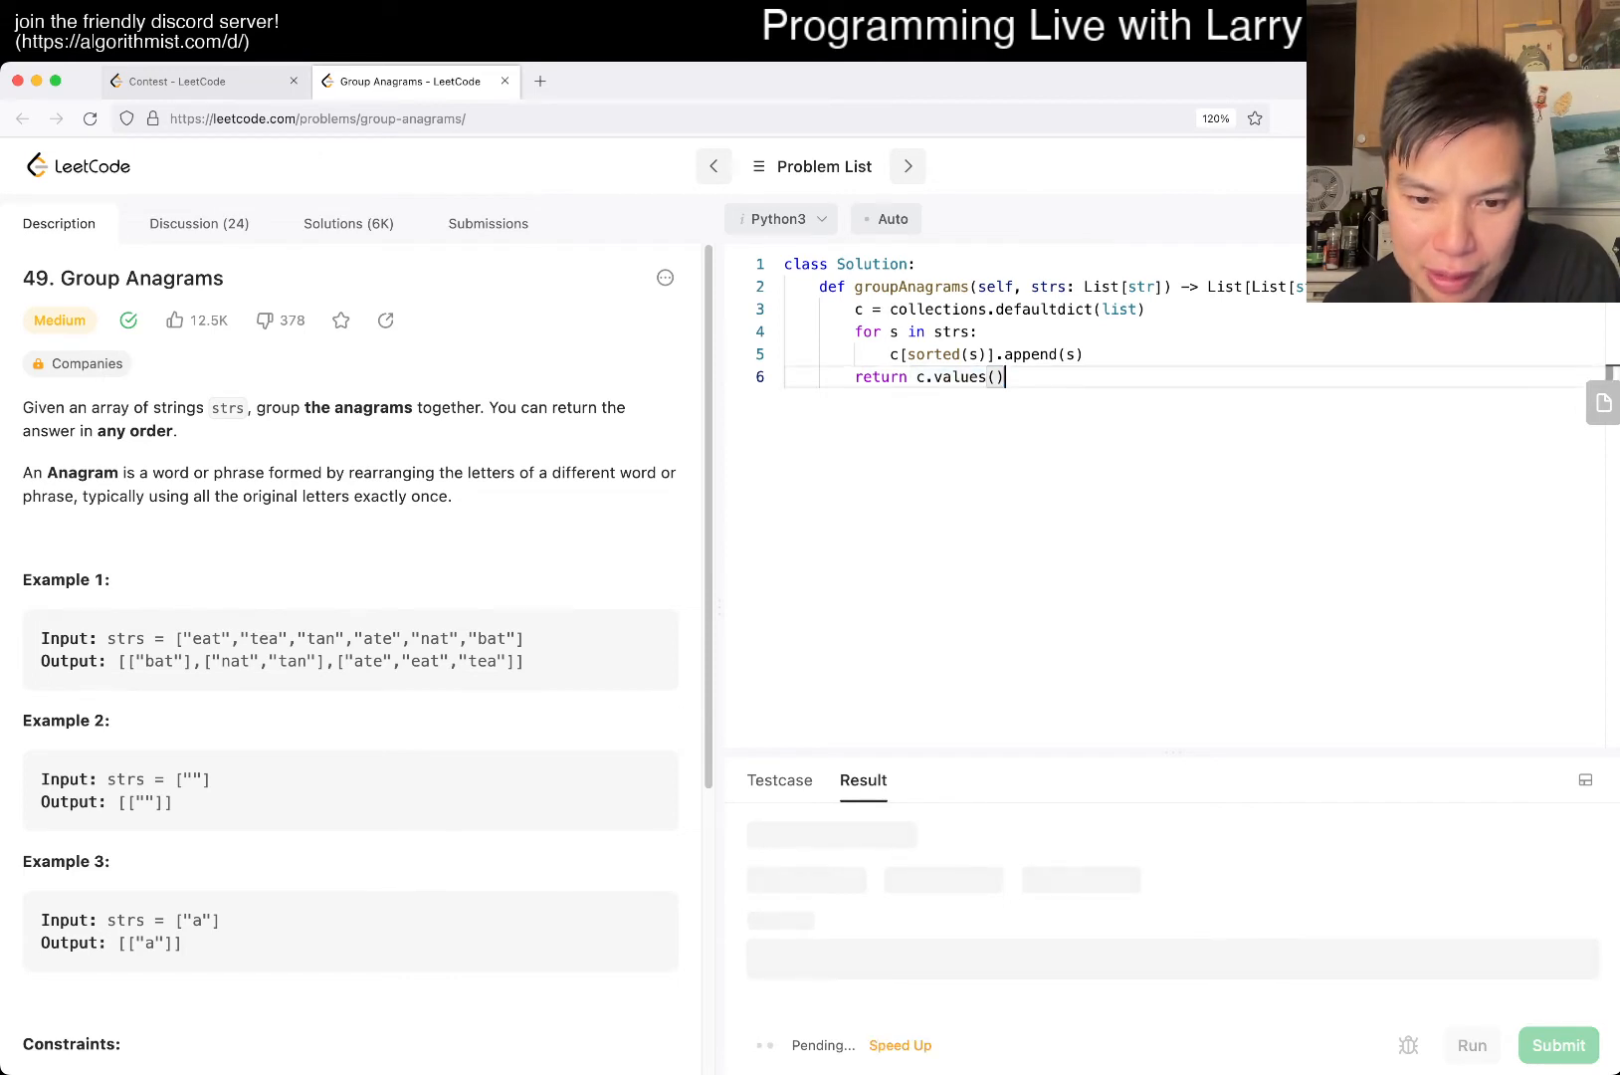
# Step: Make the key "".join(sorted(s)) to fix the unhashable-list error, then rerun
pyautogui.click(1467, 1045)
pyautogui.write('"".join(')
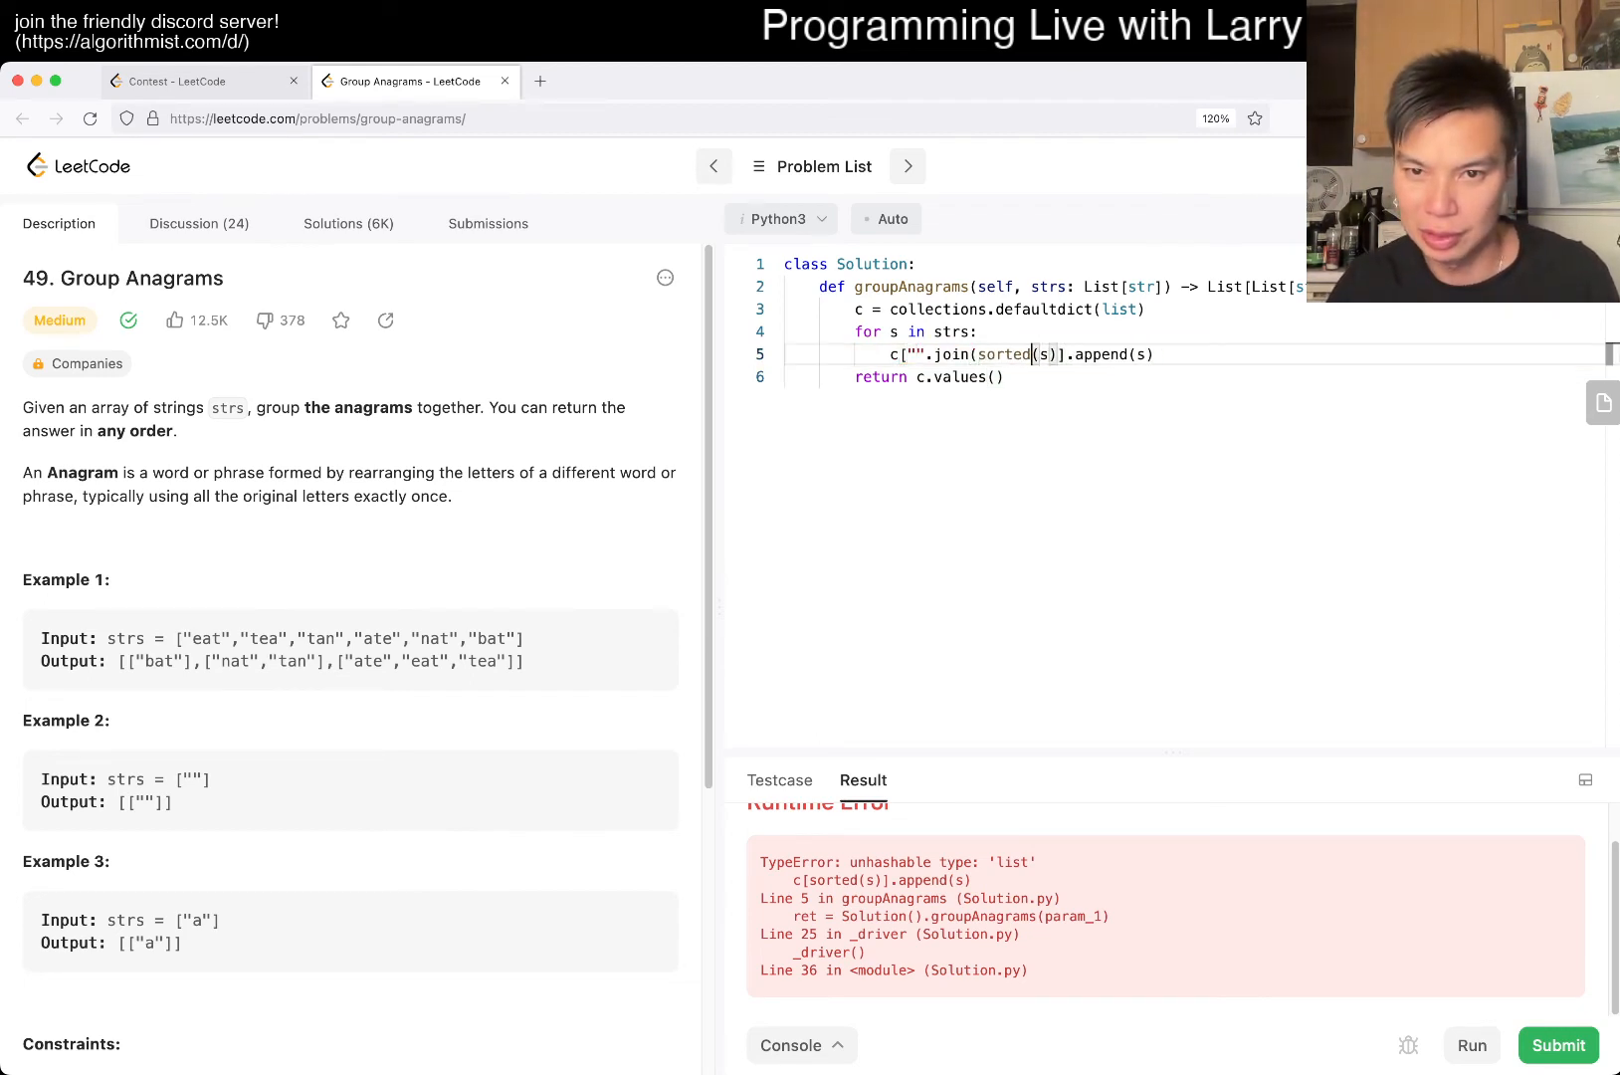
pyautogui.write(')')
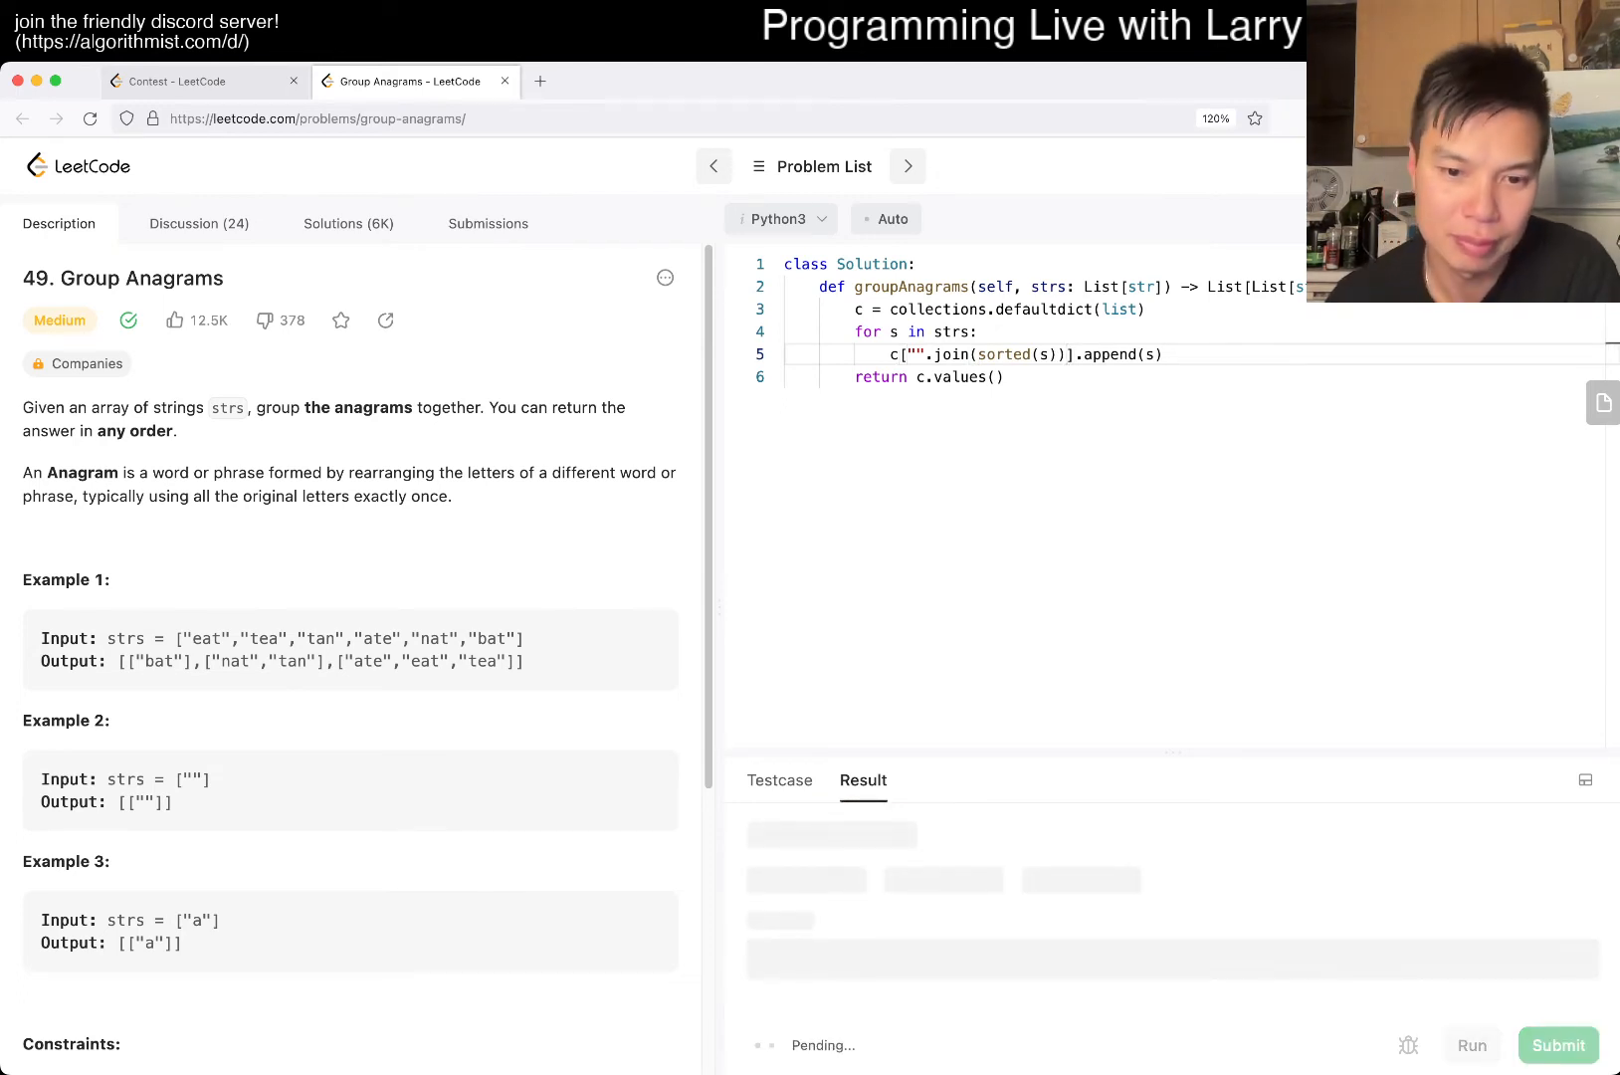
pyautogui.click(1469, 1045)
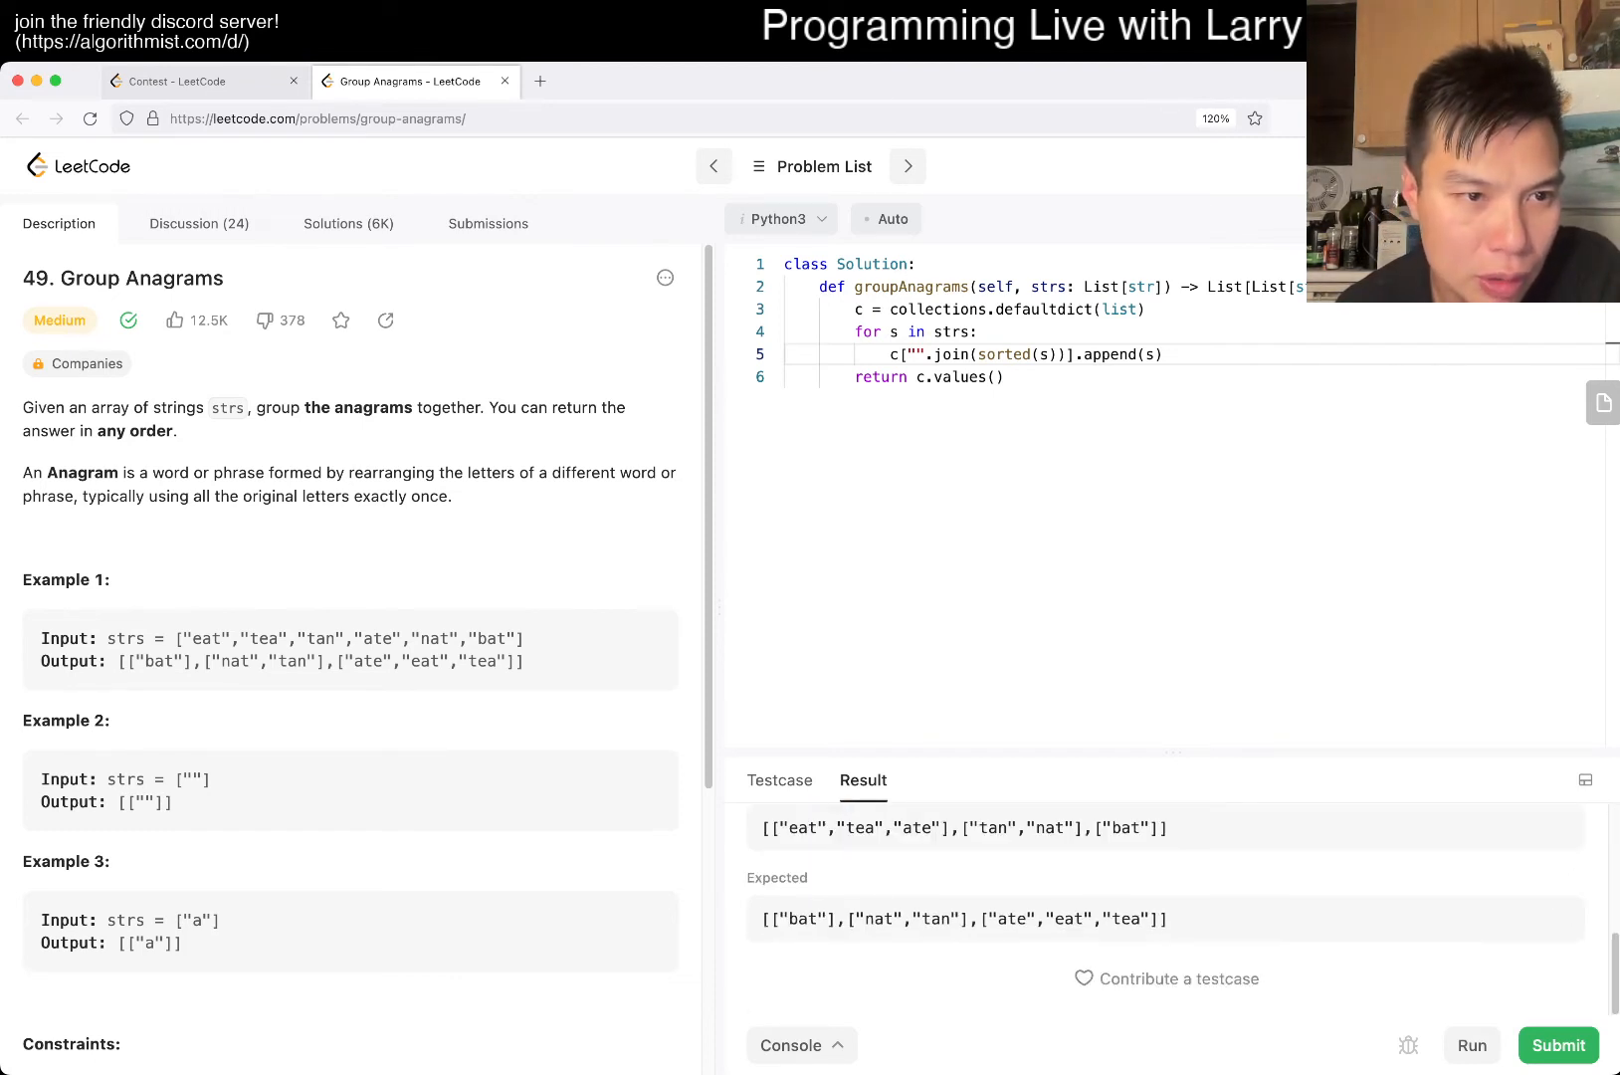
# Step: Highlight the 'any order' note and submit the Group Anagrams solution
pyautogui.moveTo(491, 407); pyautogui.dragTo(177, 430)
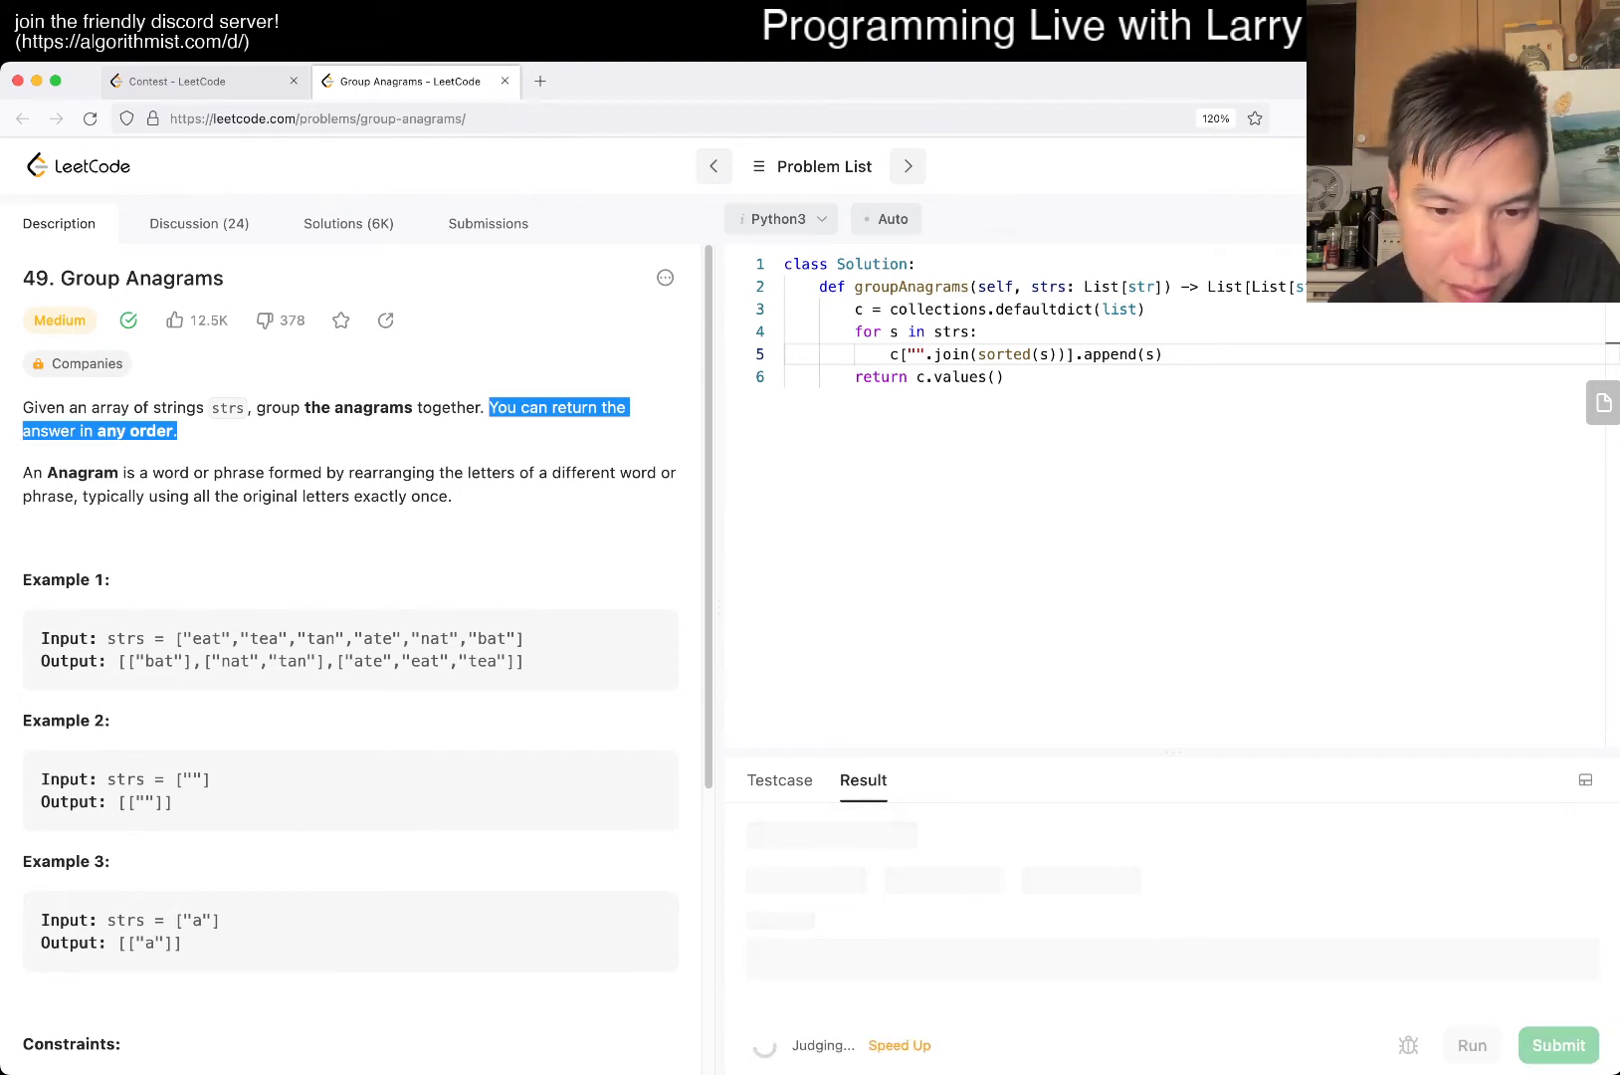
pyautogui.click(1557, 1045)
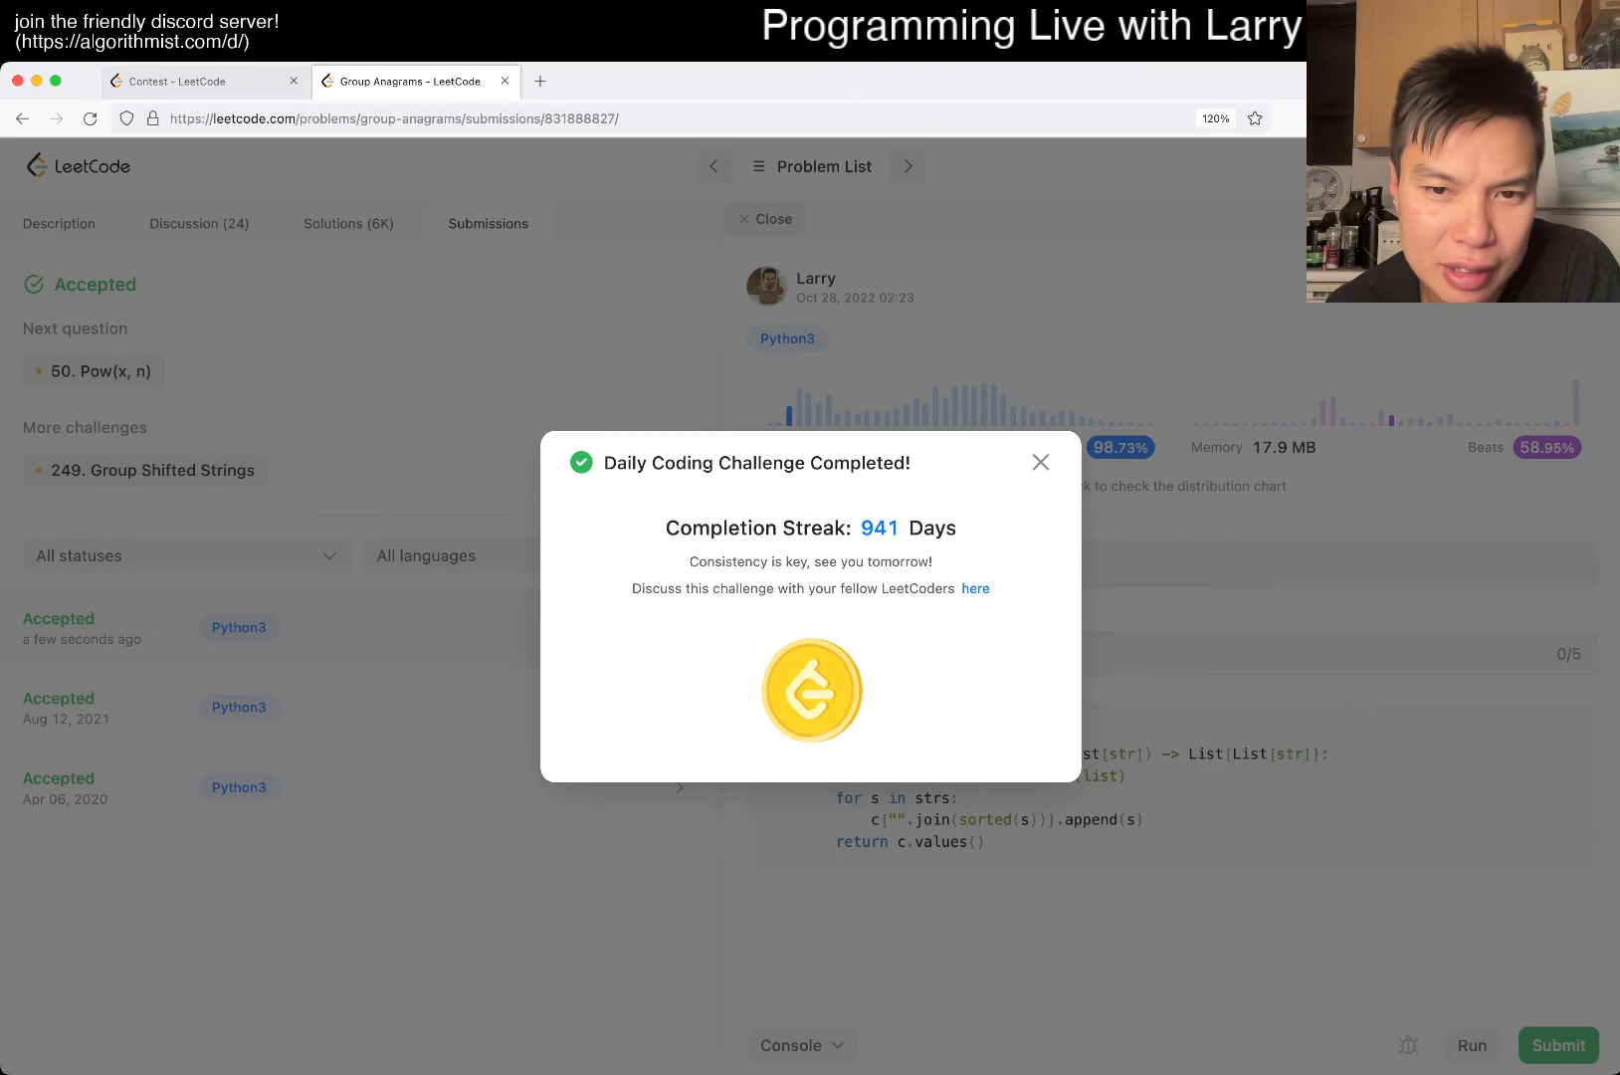
# Step: Close the daily challenge popup and scroll the description down to the constraints
pyautogui.click(1039, 462)
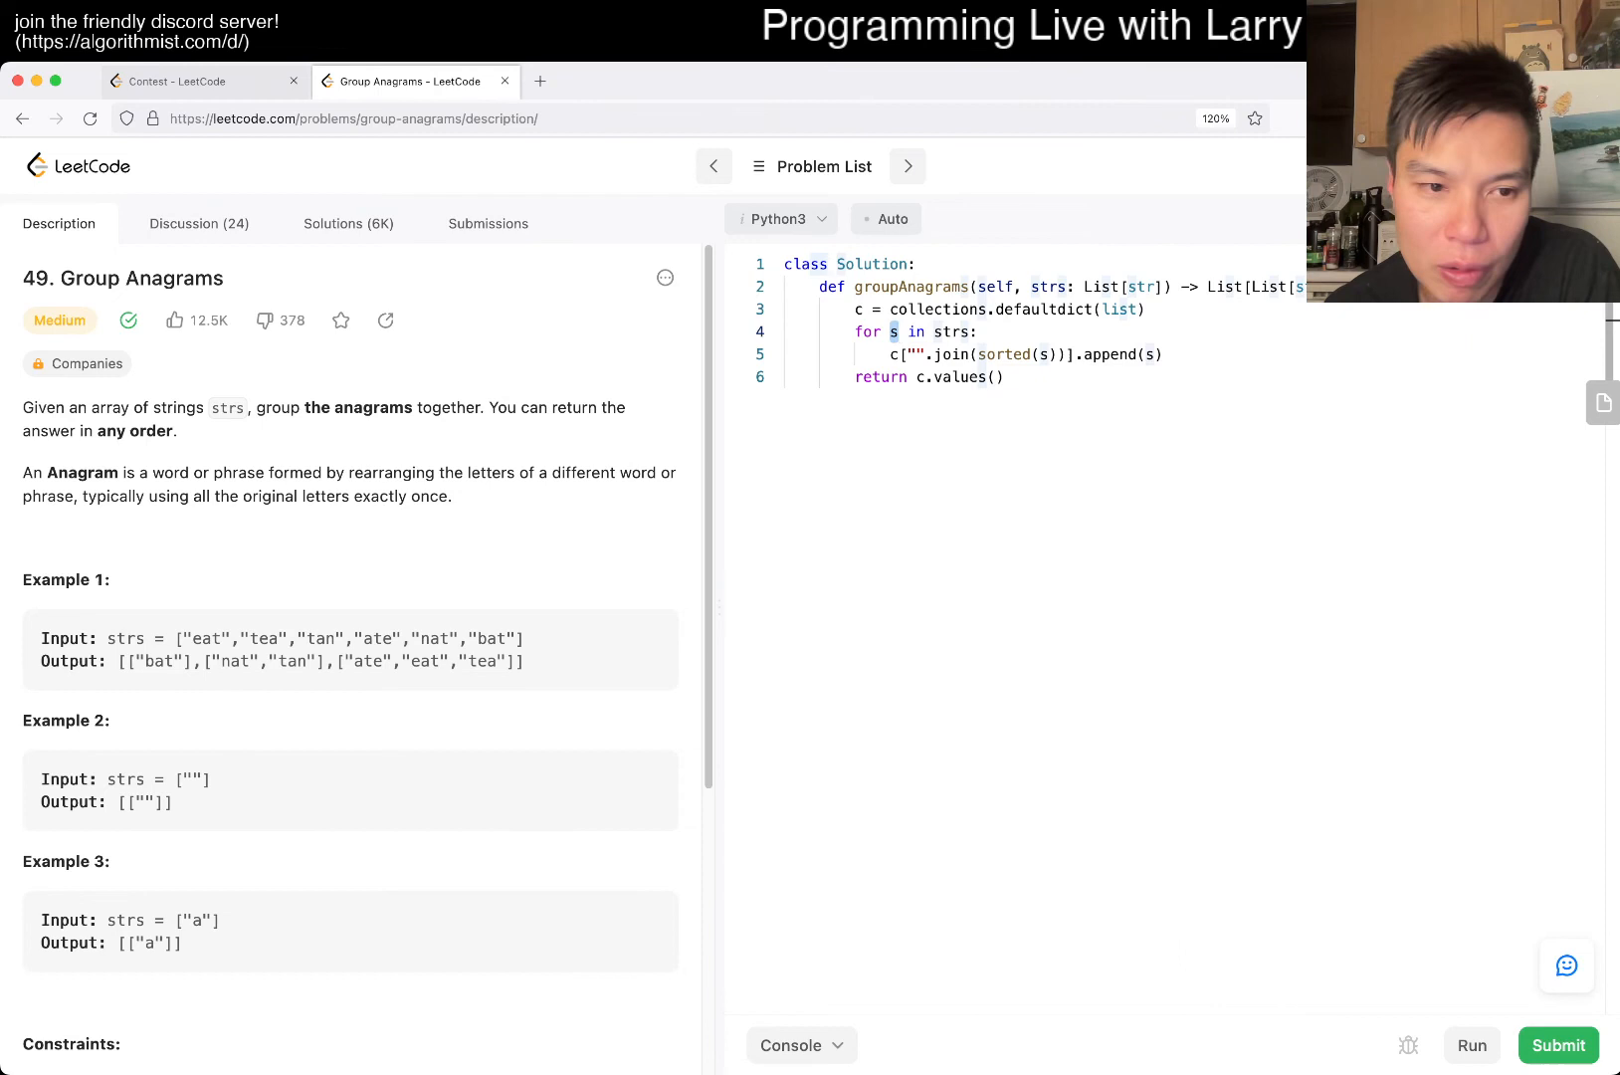
pyautogui.scroll(-3)
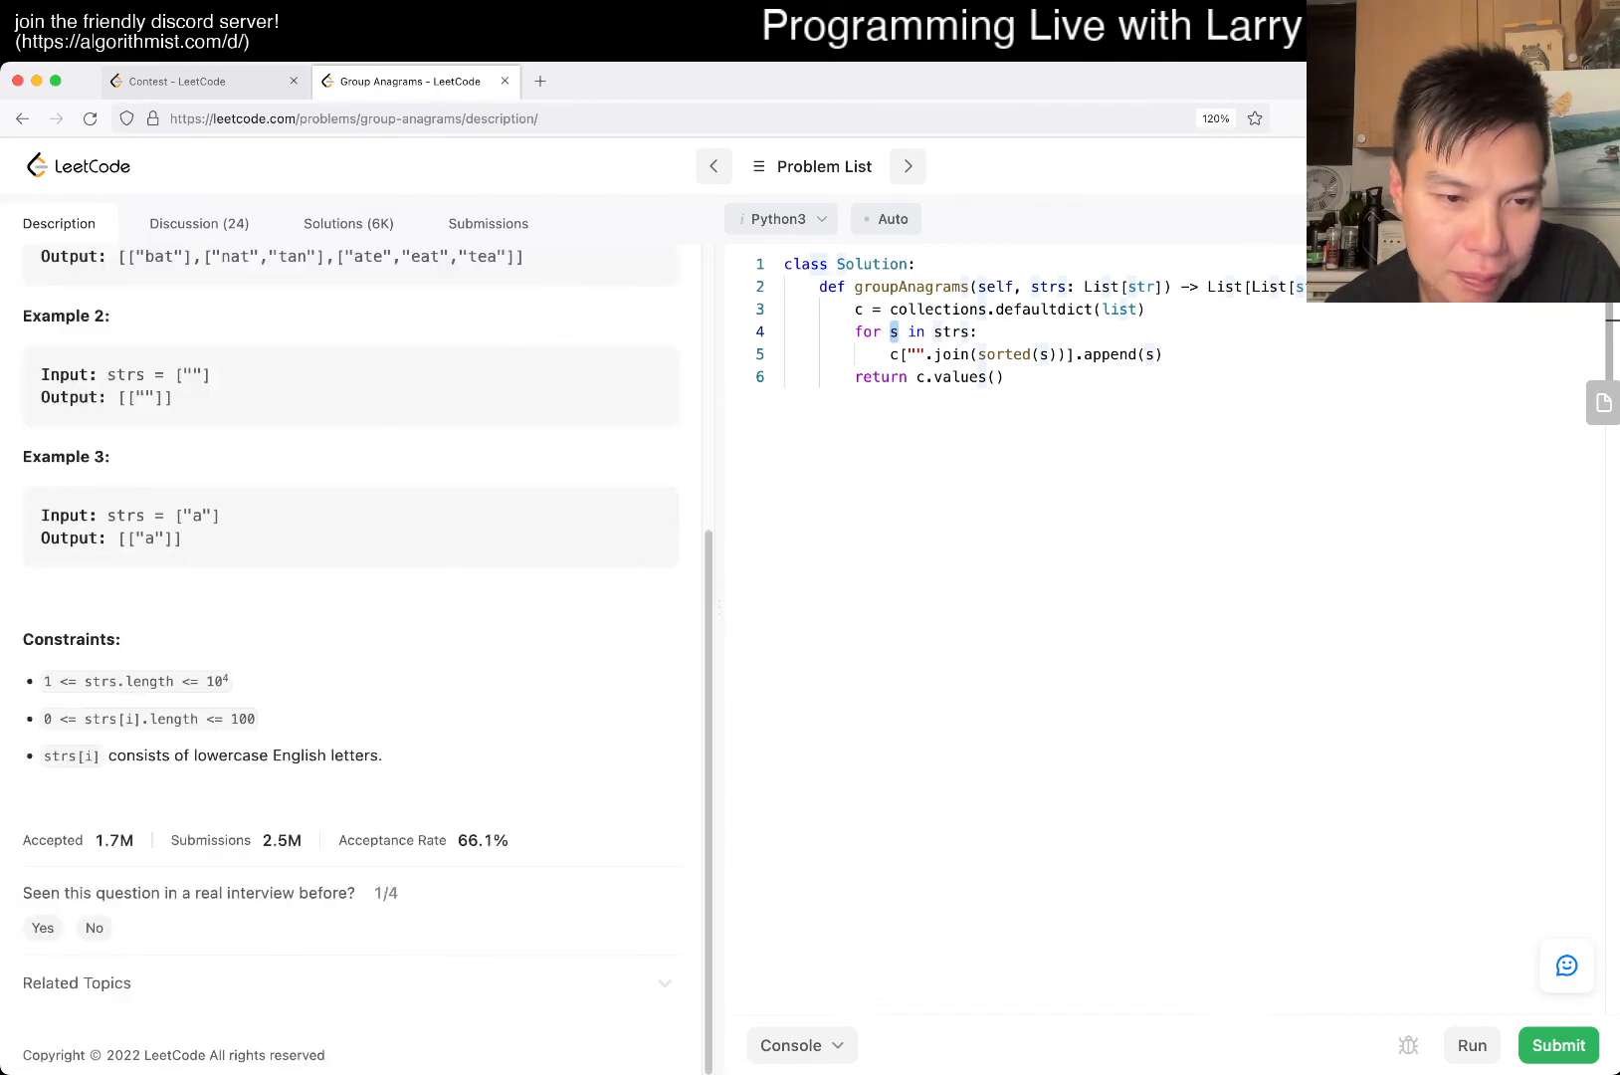